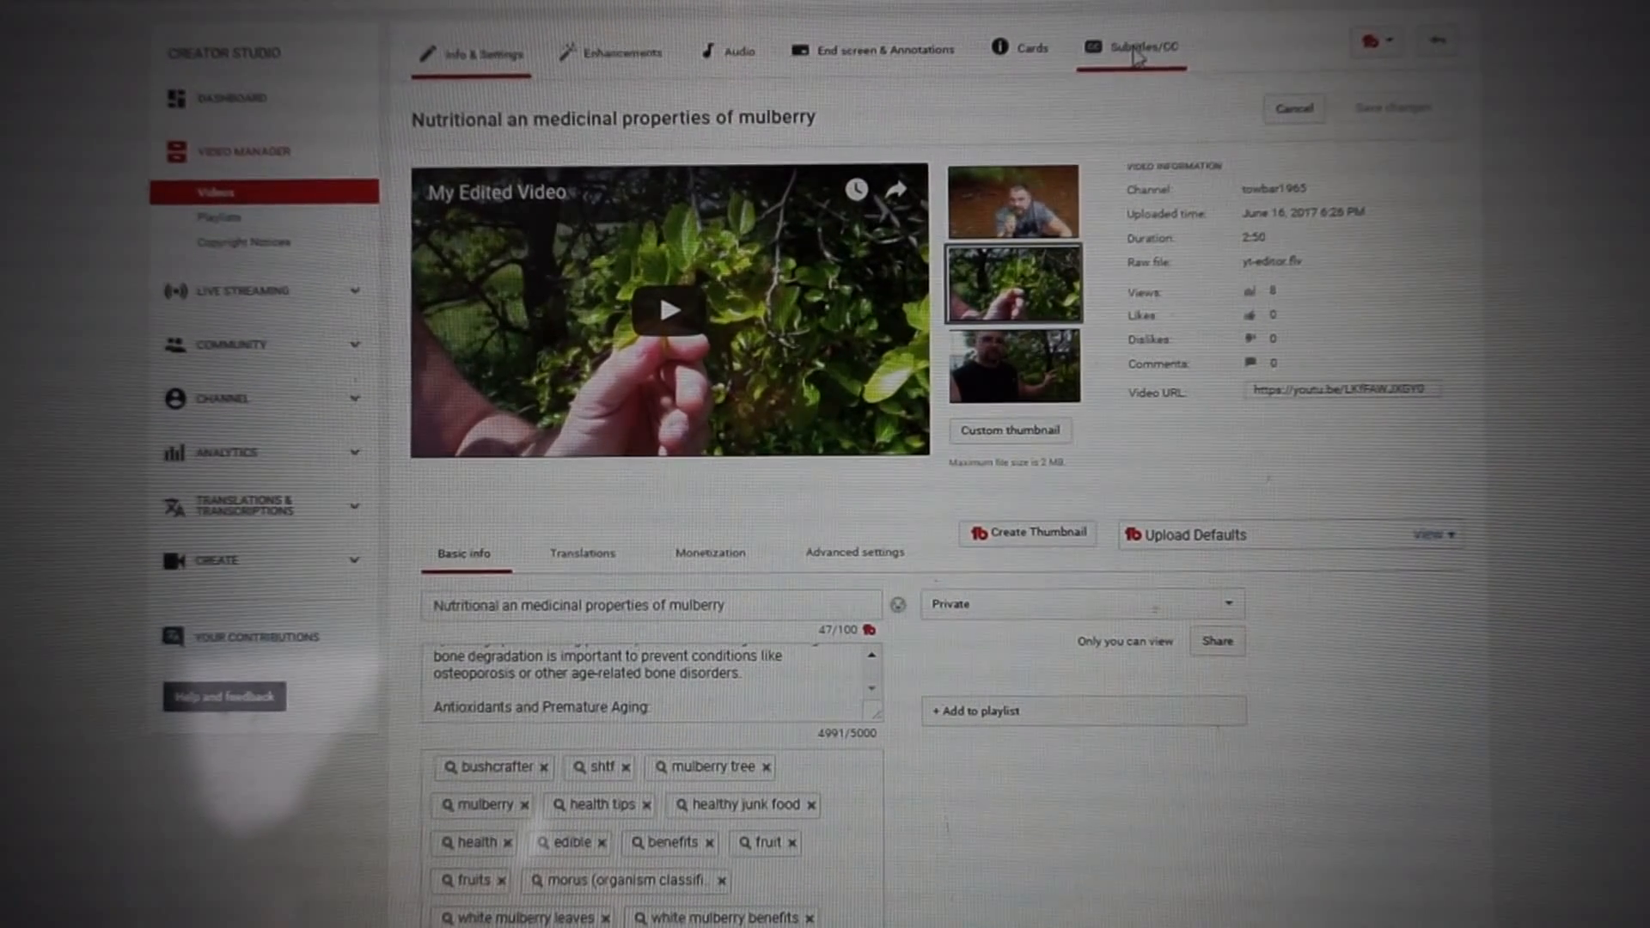
# - Open the mulberry video's Subtitles/CC page showing the published English tracks
pyautogui.click(1143, 47)
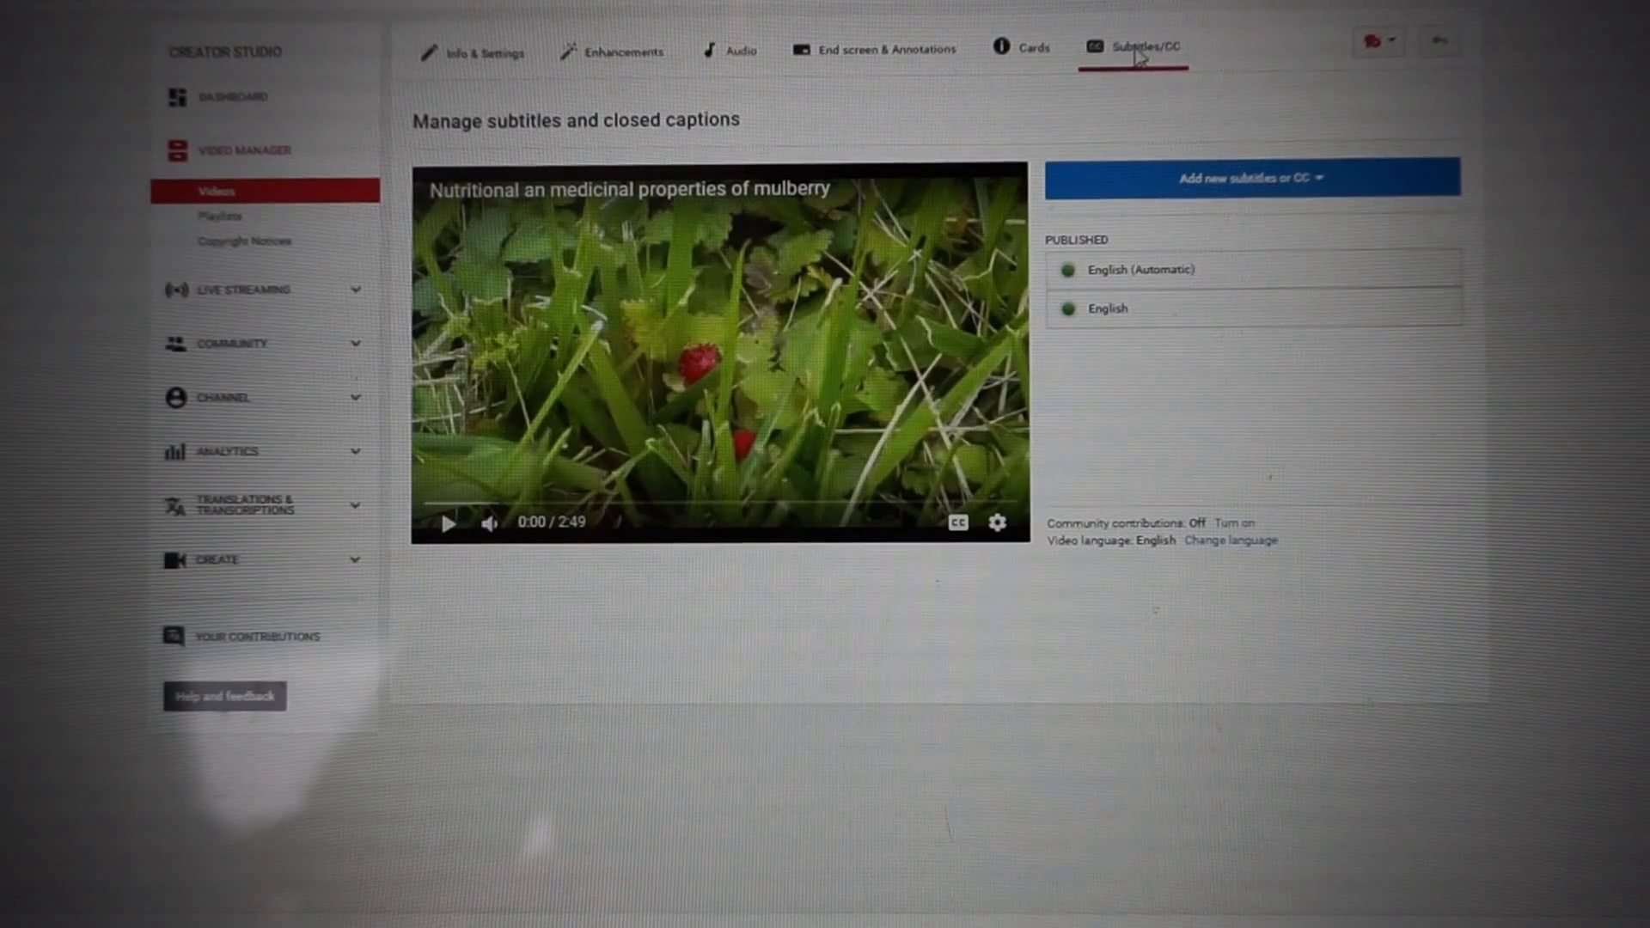
pyautogui.moveTo(1155, 134)
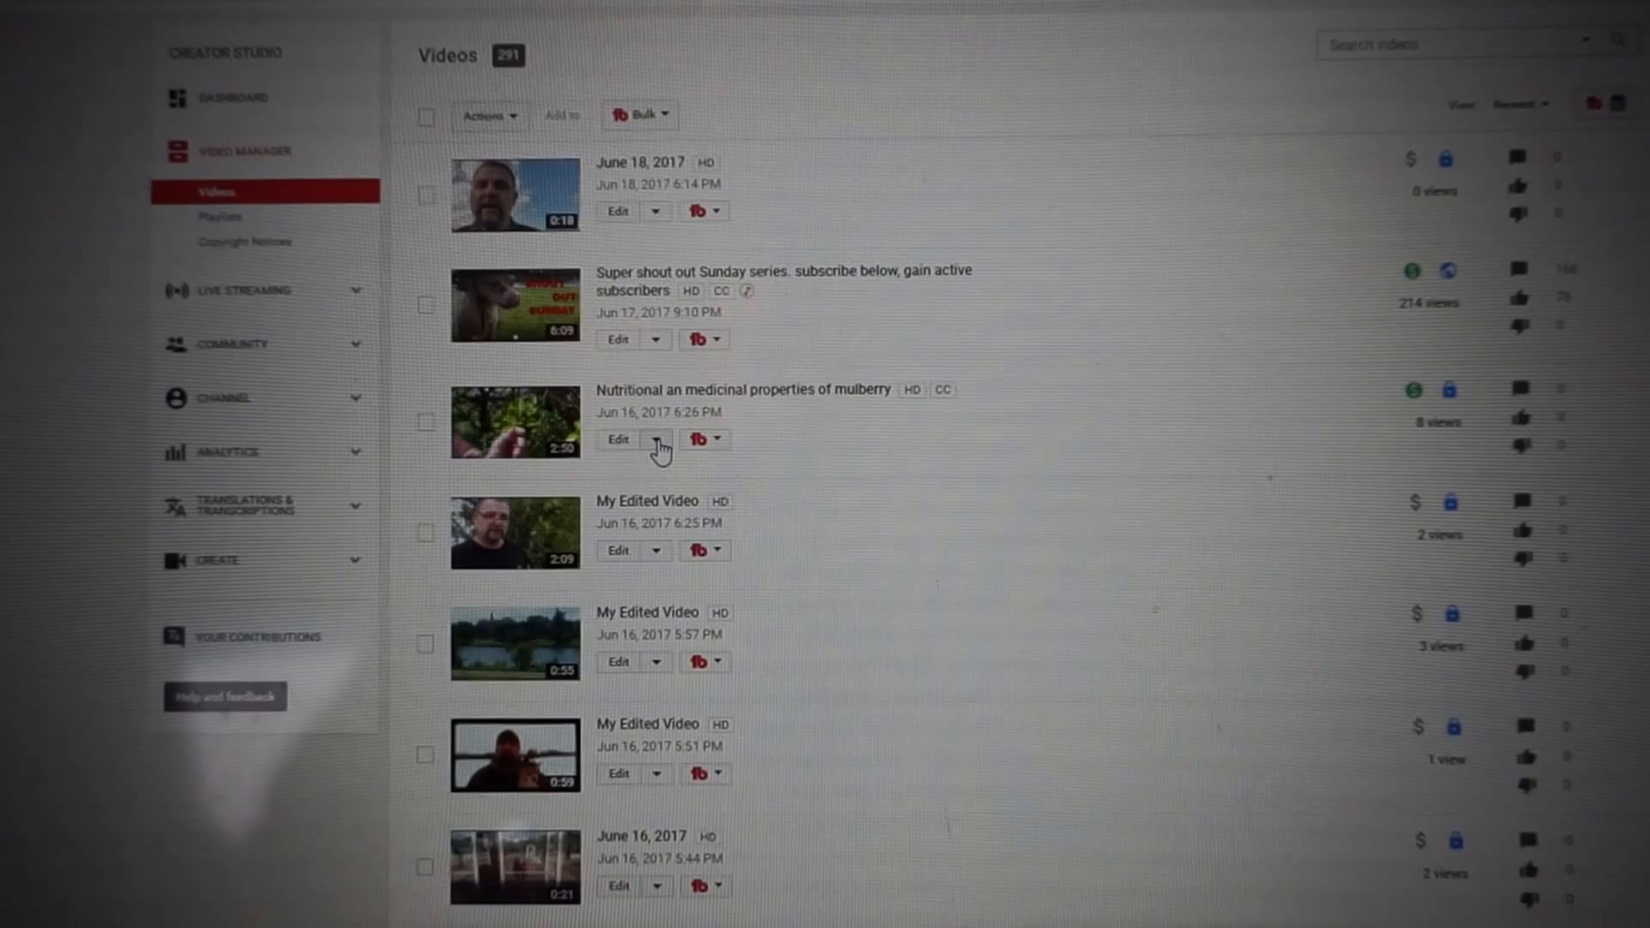
# - Open Cards from the mulberry video's Edit menu and let the preview play
pyautogui.click(657, 439)
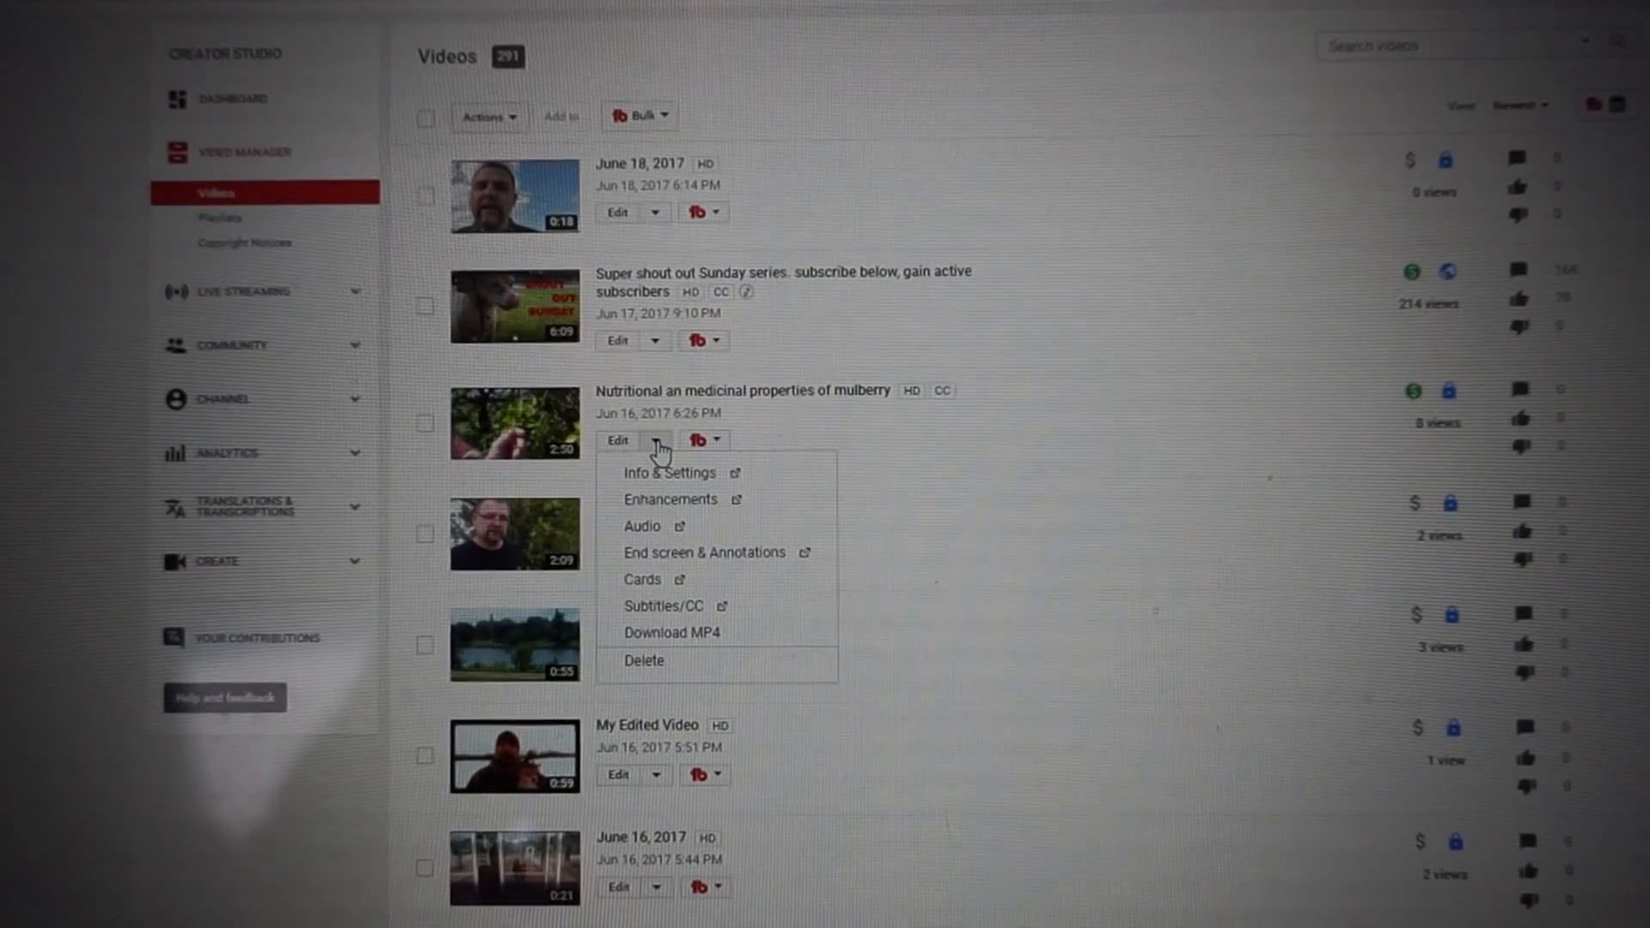
pyautogui.moveTo(704, 553)
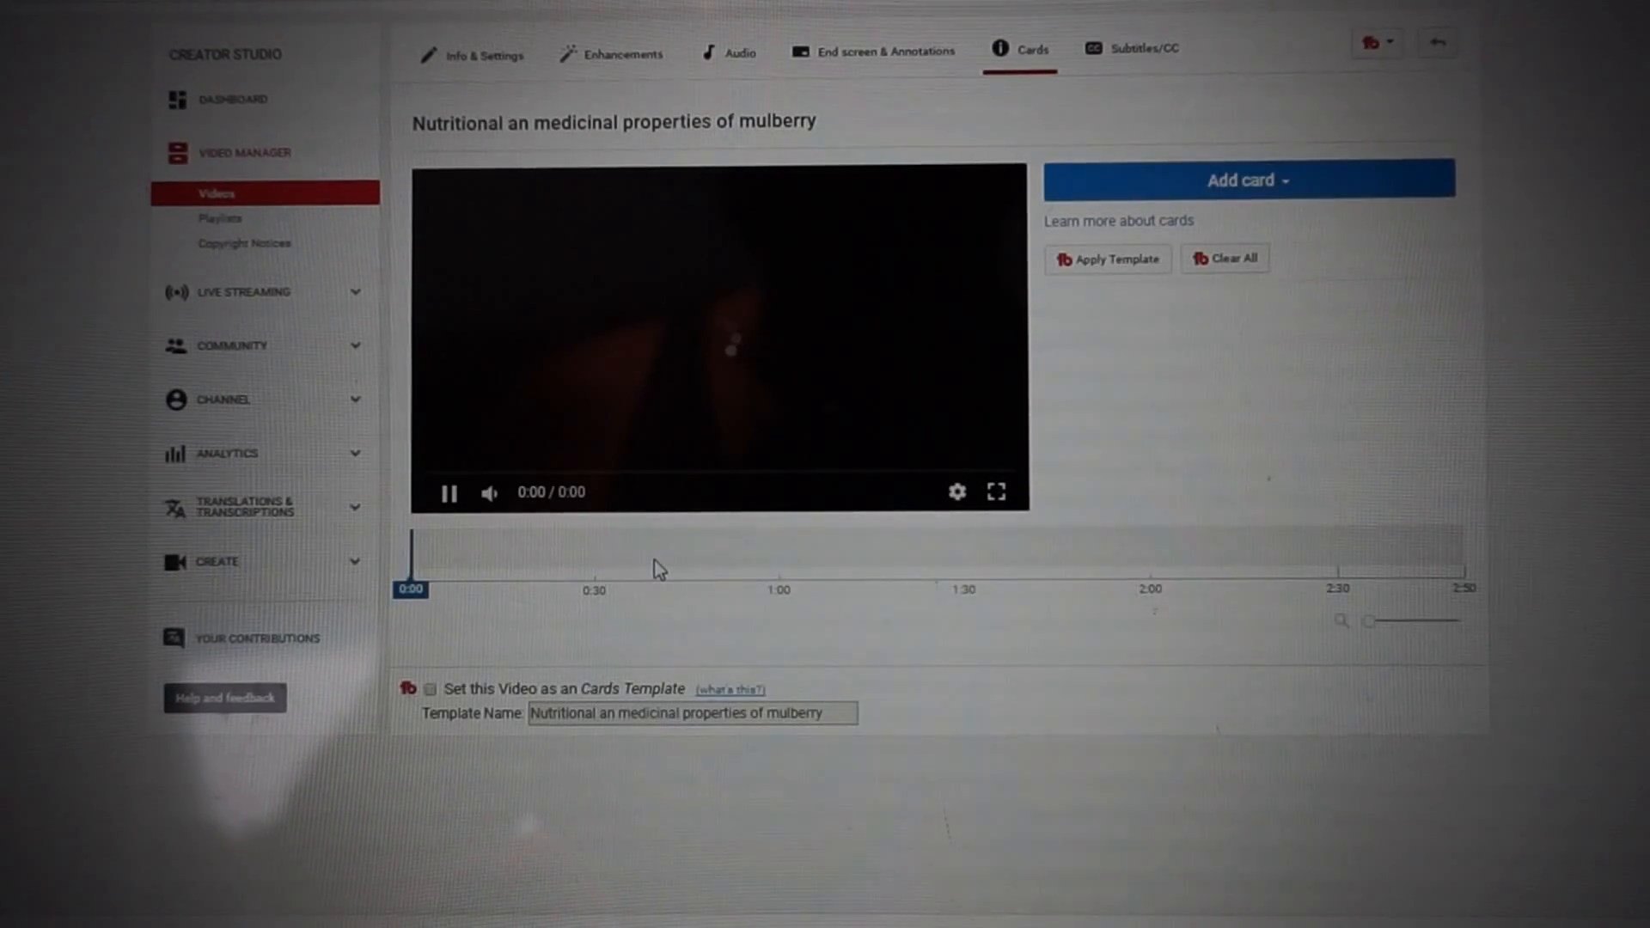
pyautogui.click(447, 493)
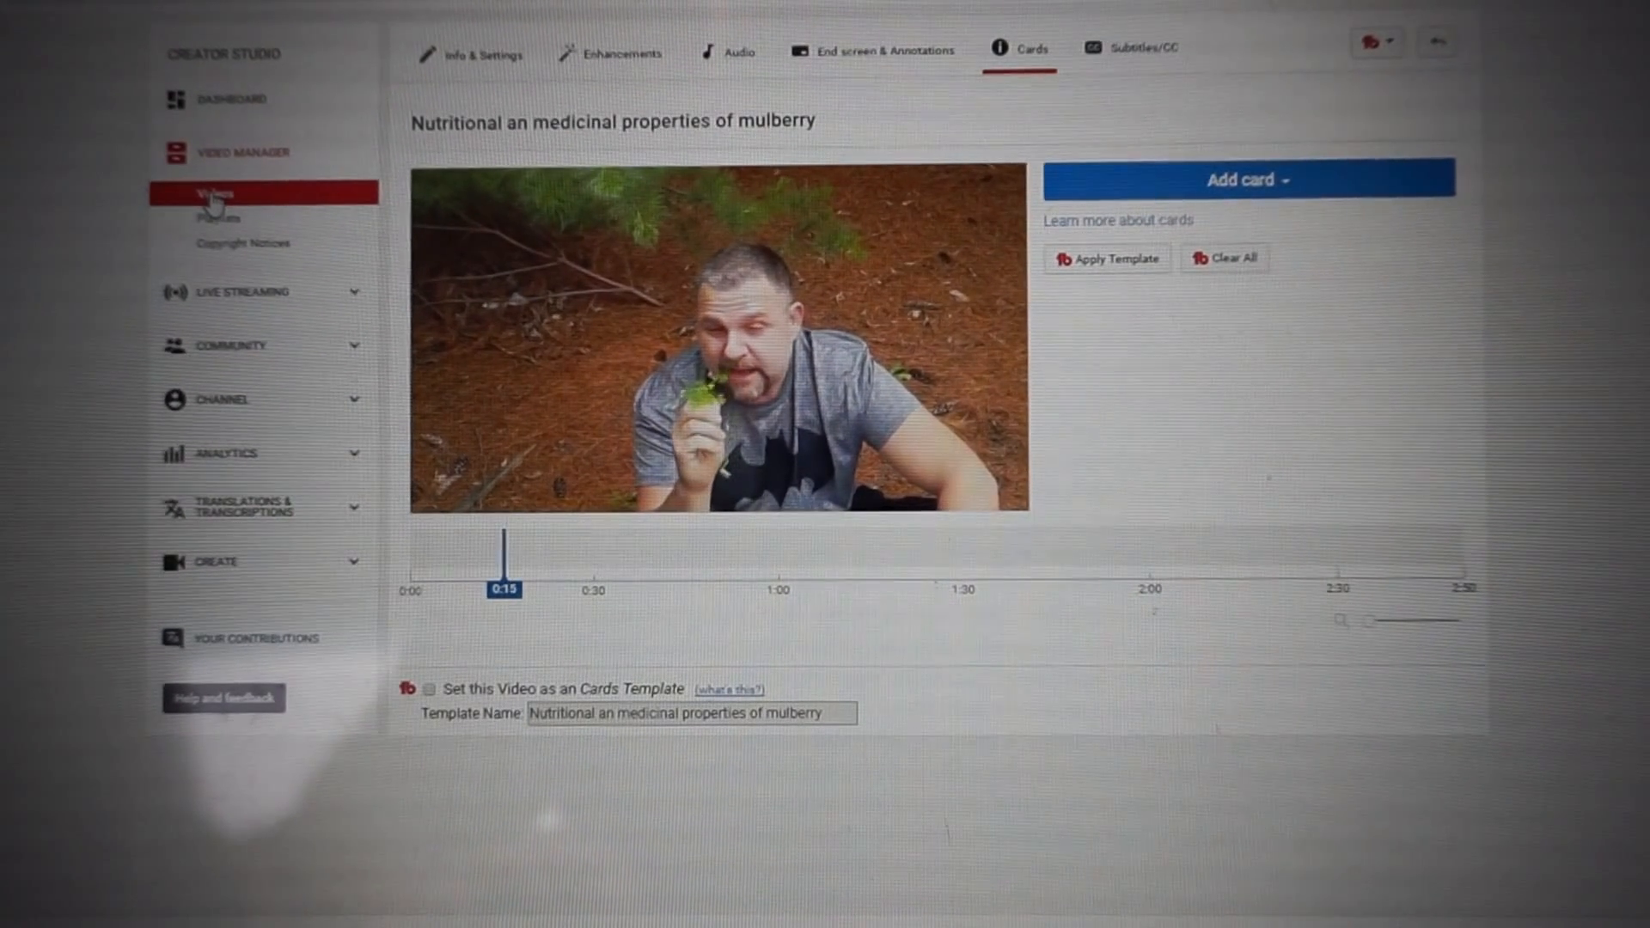
# - From the Videos list, open Subtitles/CC via the mulberry video's Edit menu
pyautogui.click(215, 193)
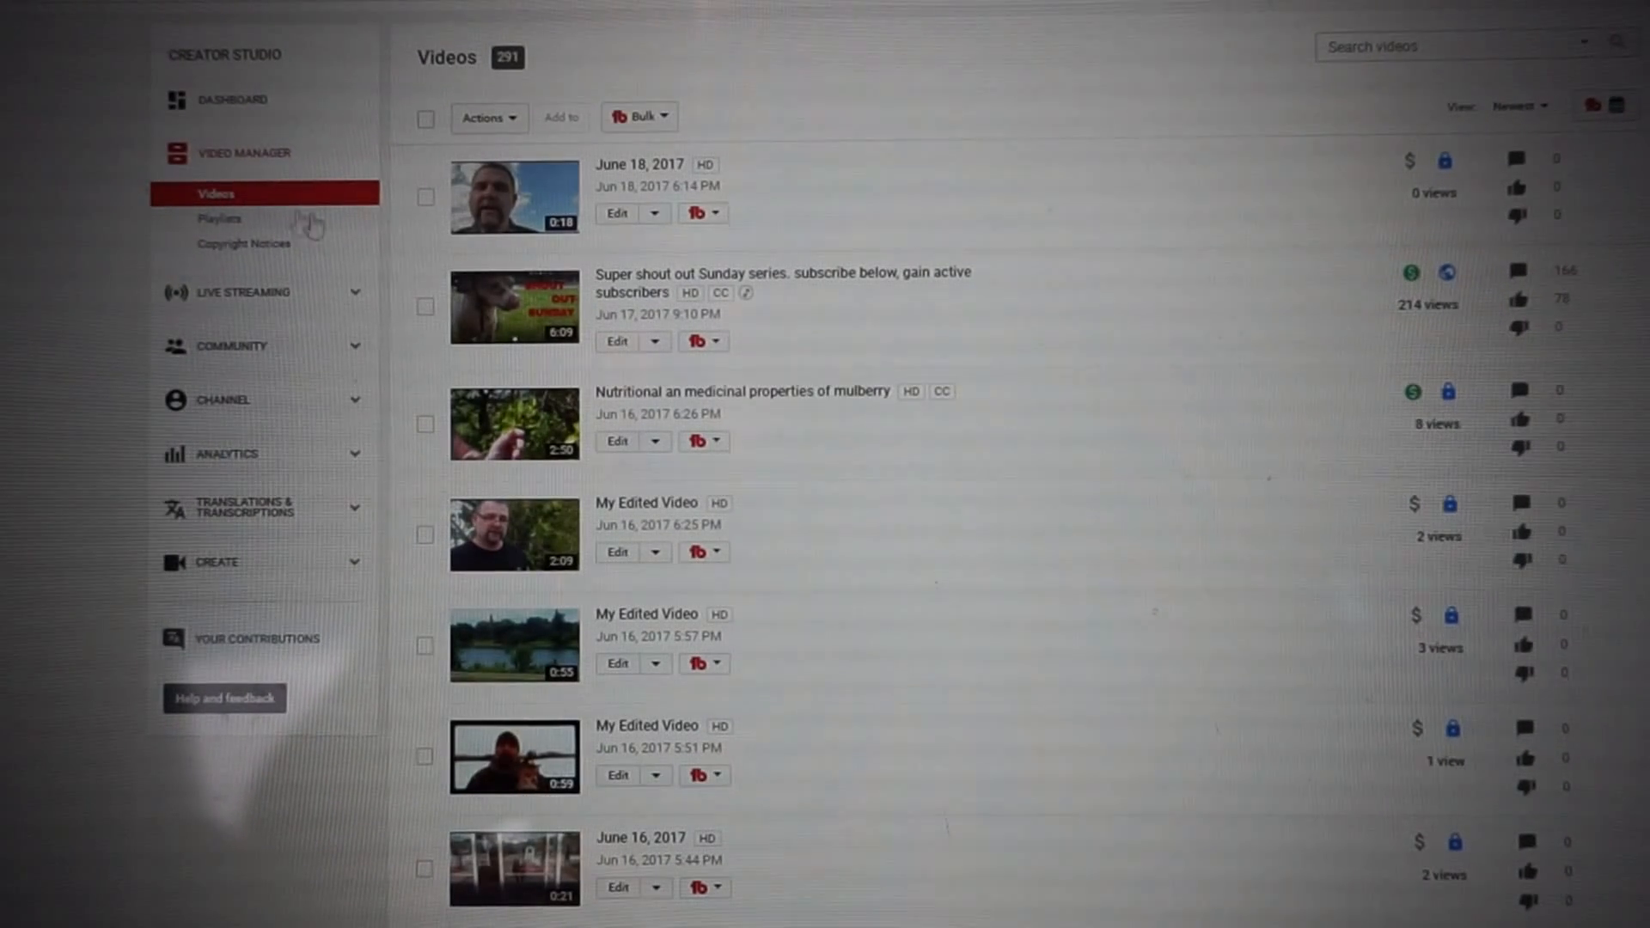
pyautogui.moveTo(621, 374)
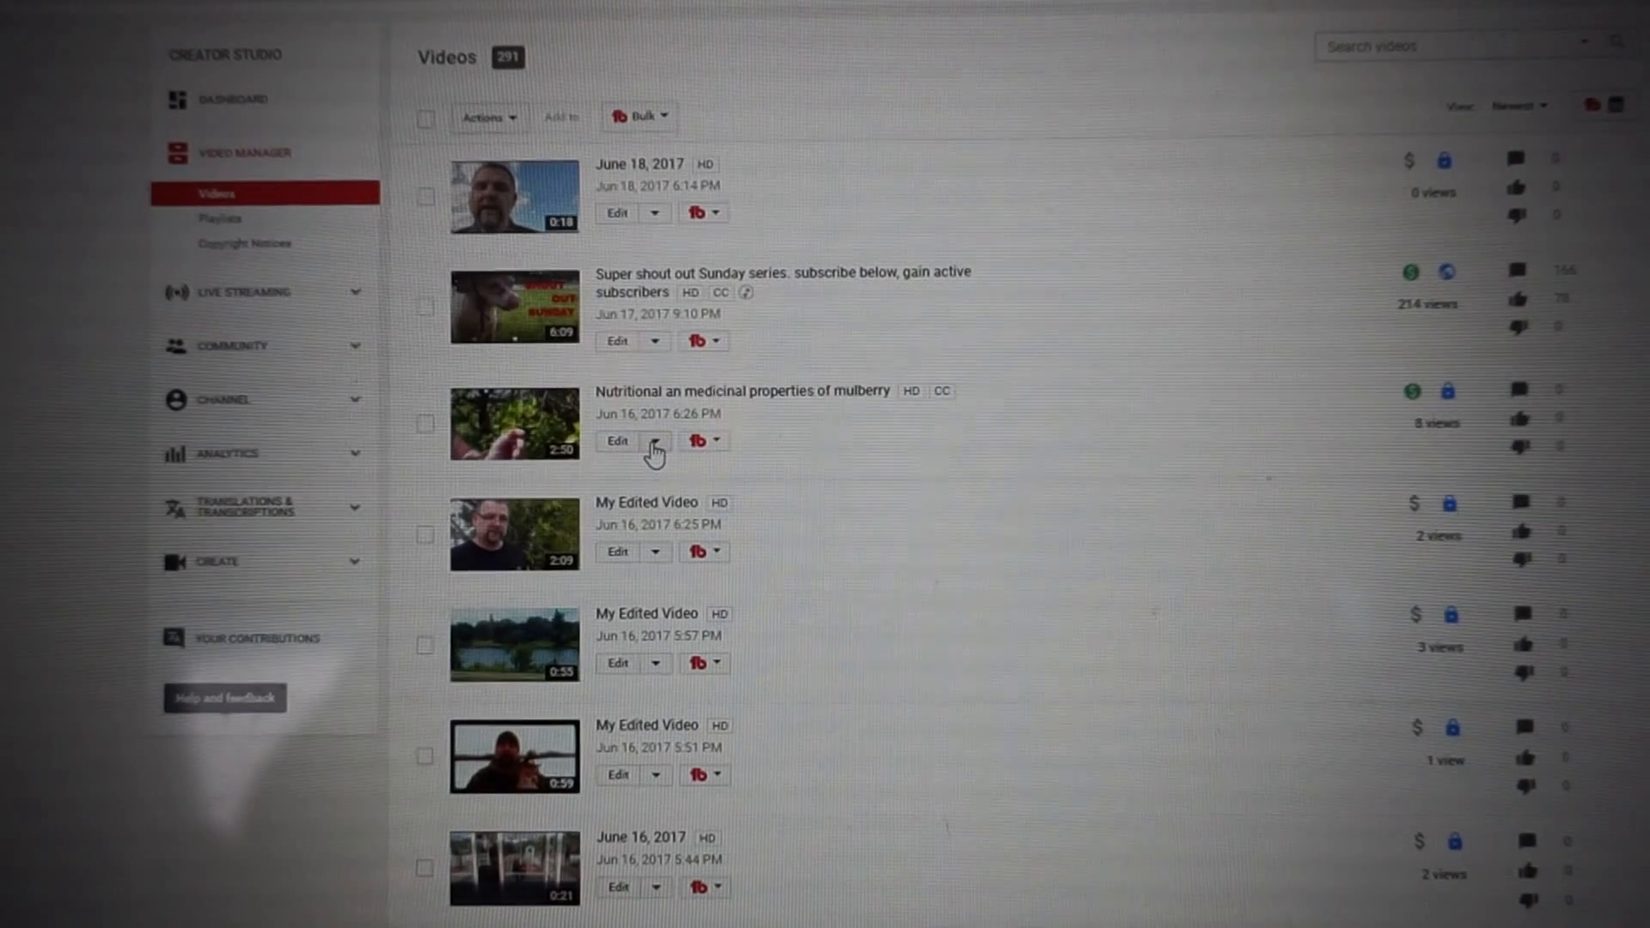
pyautogui.click(655, 441)
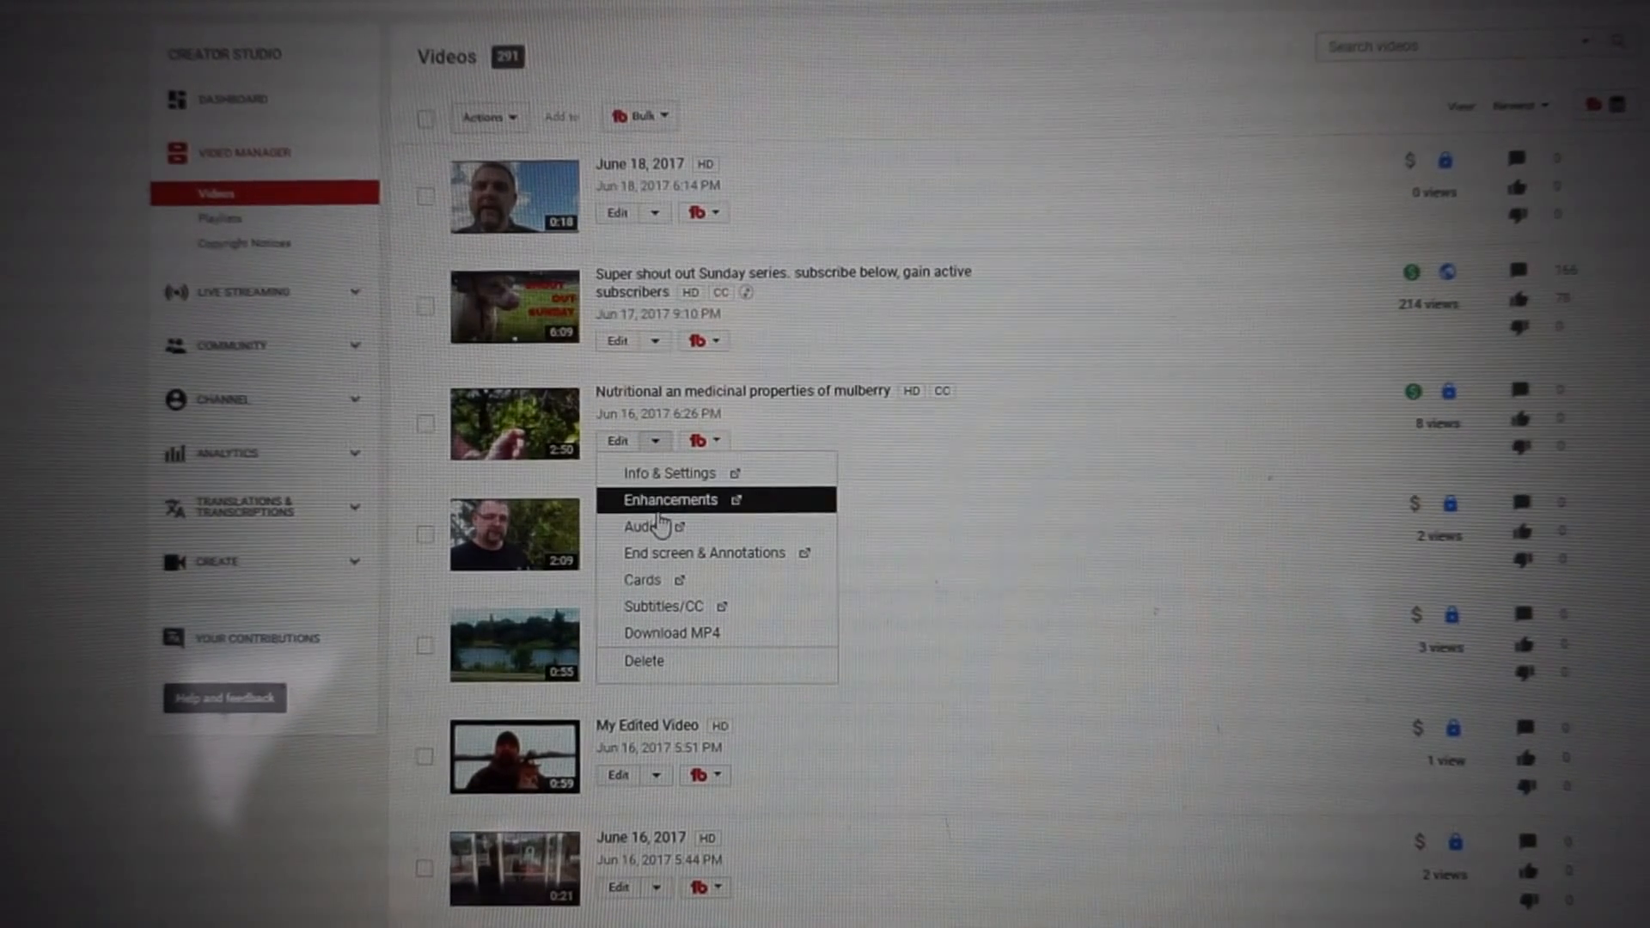
pyautogui.moveTo(663, 606)
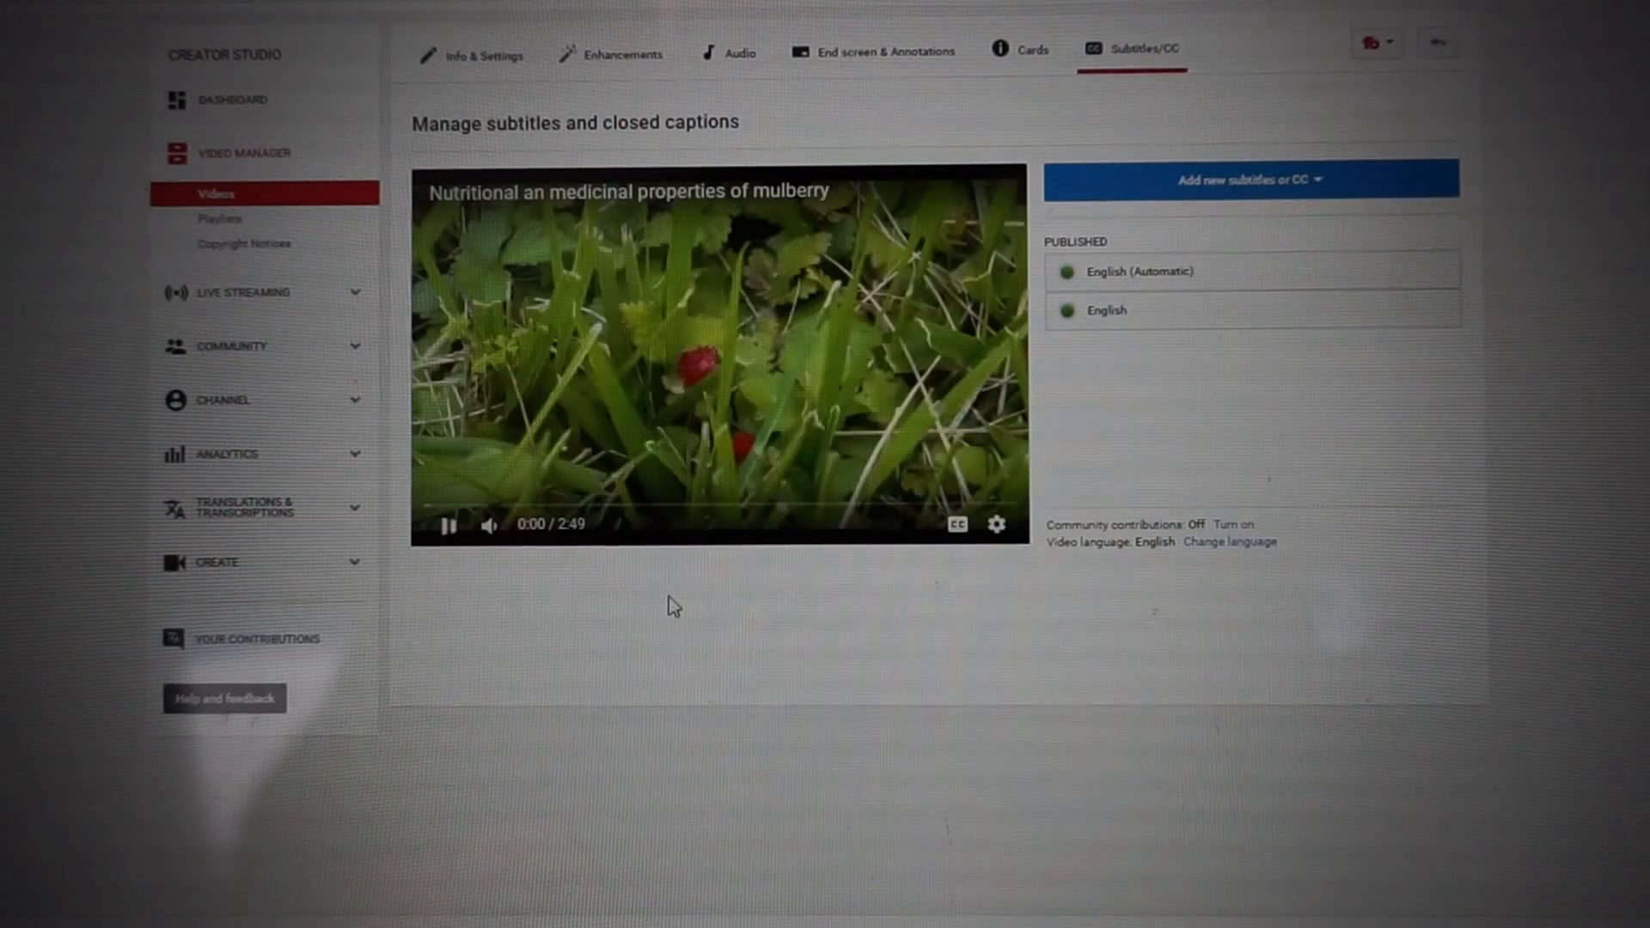
pyautogui.click(446, 525)
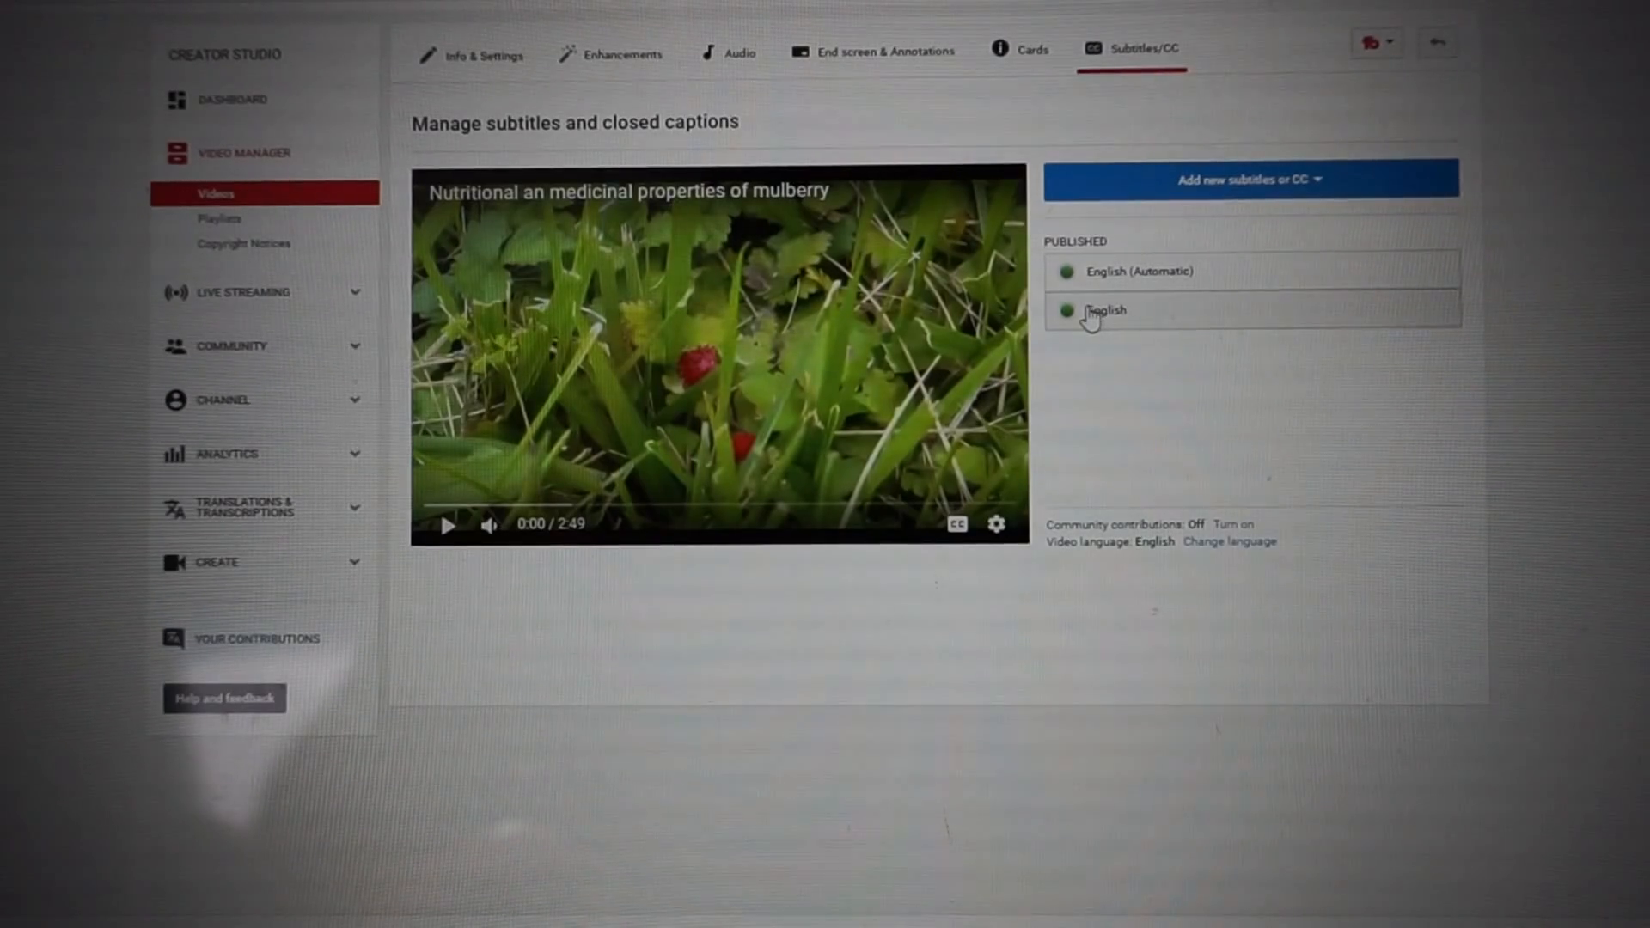
# - Select the published English track and start editing its timed caption lines
pyautogui.click(1106, 309)
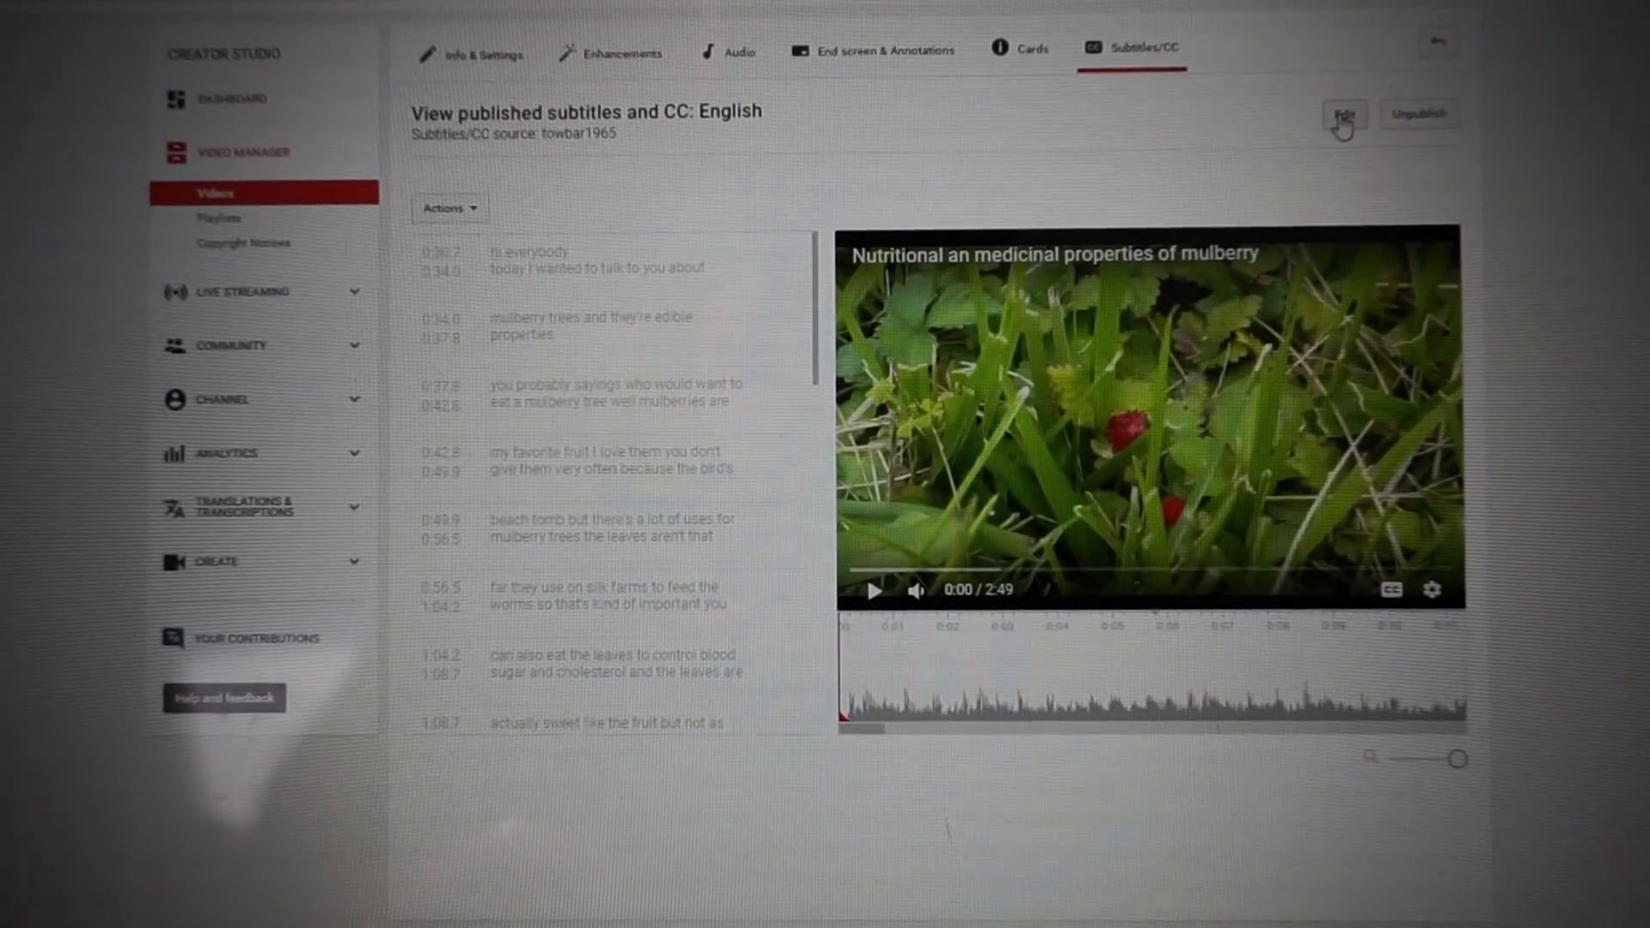
pyautogui.click(1345, 113)
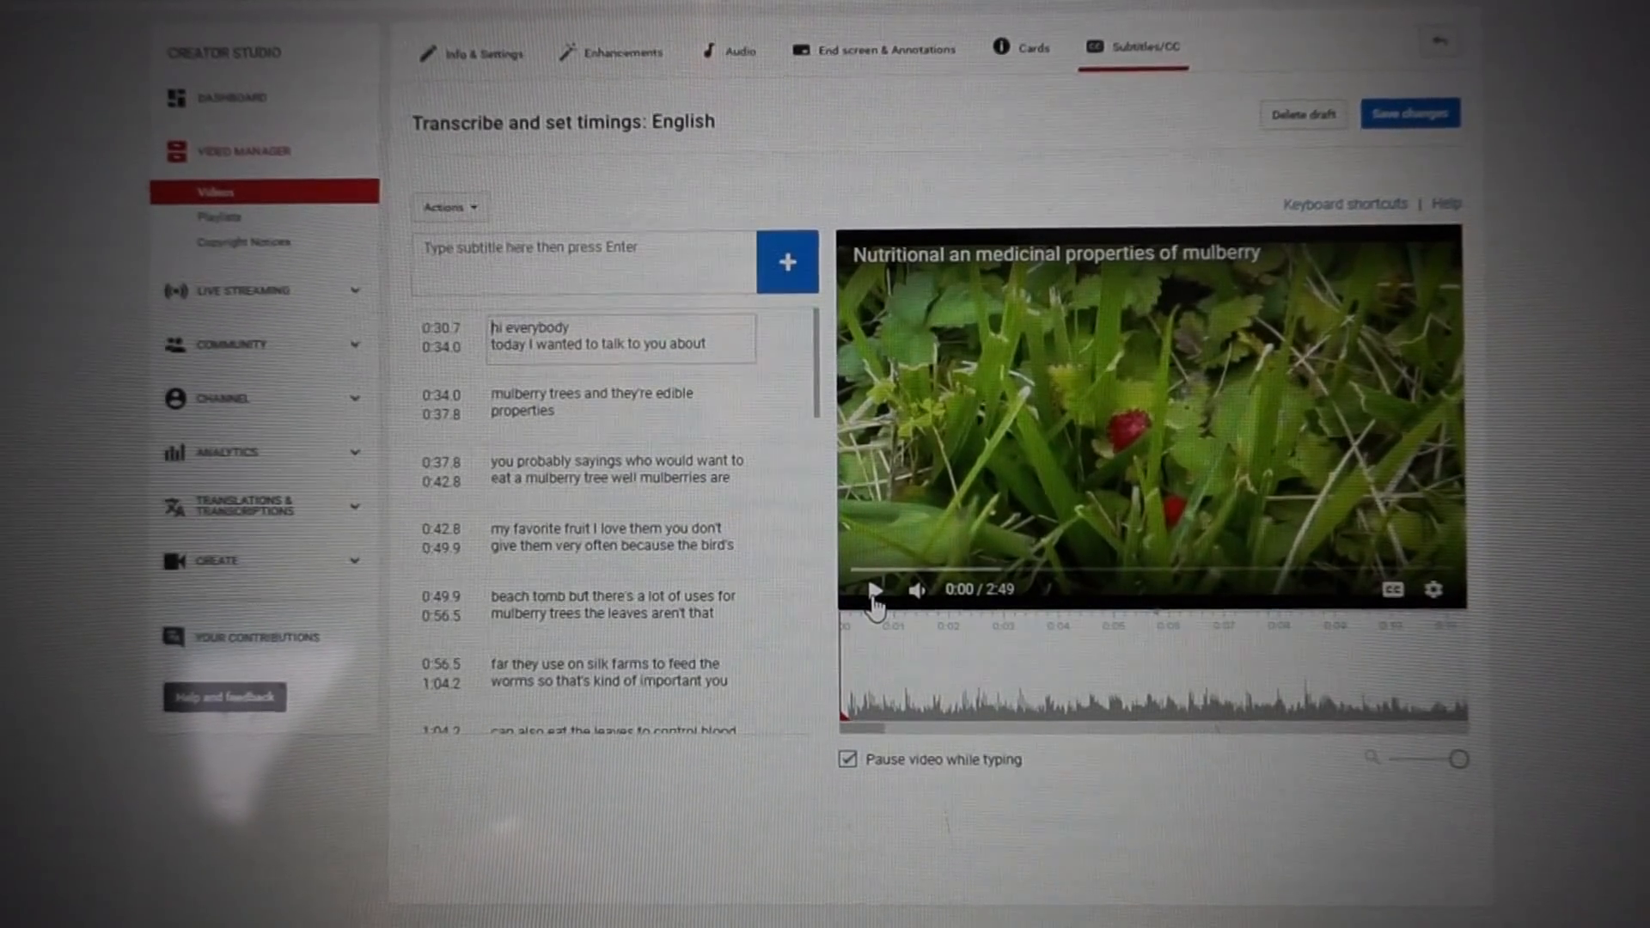
# - Play the video preview up to the caption about uses for mulberry trees
pyautogui.click(875, 591)
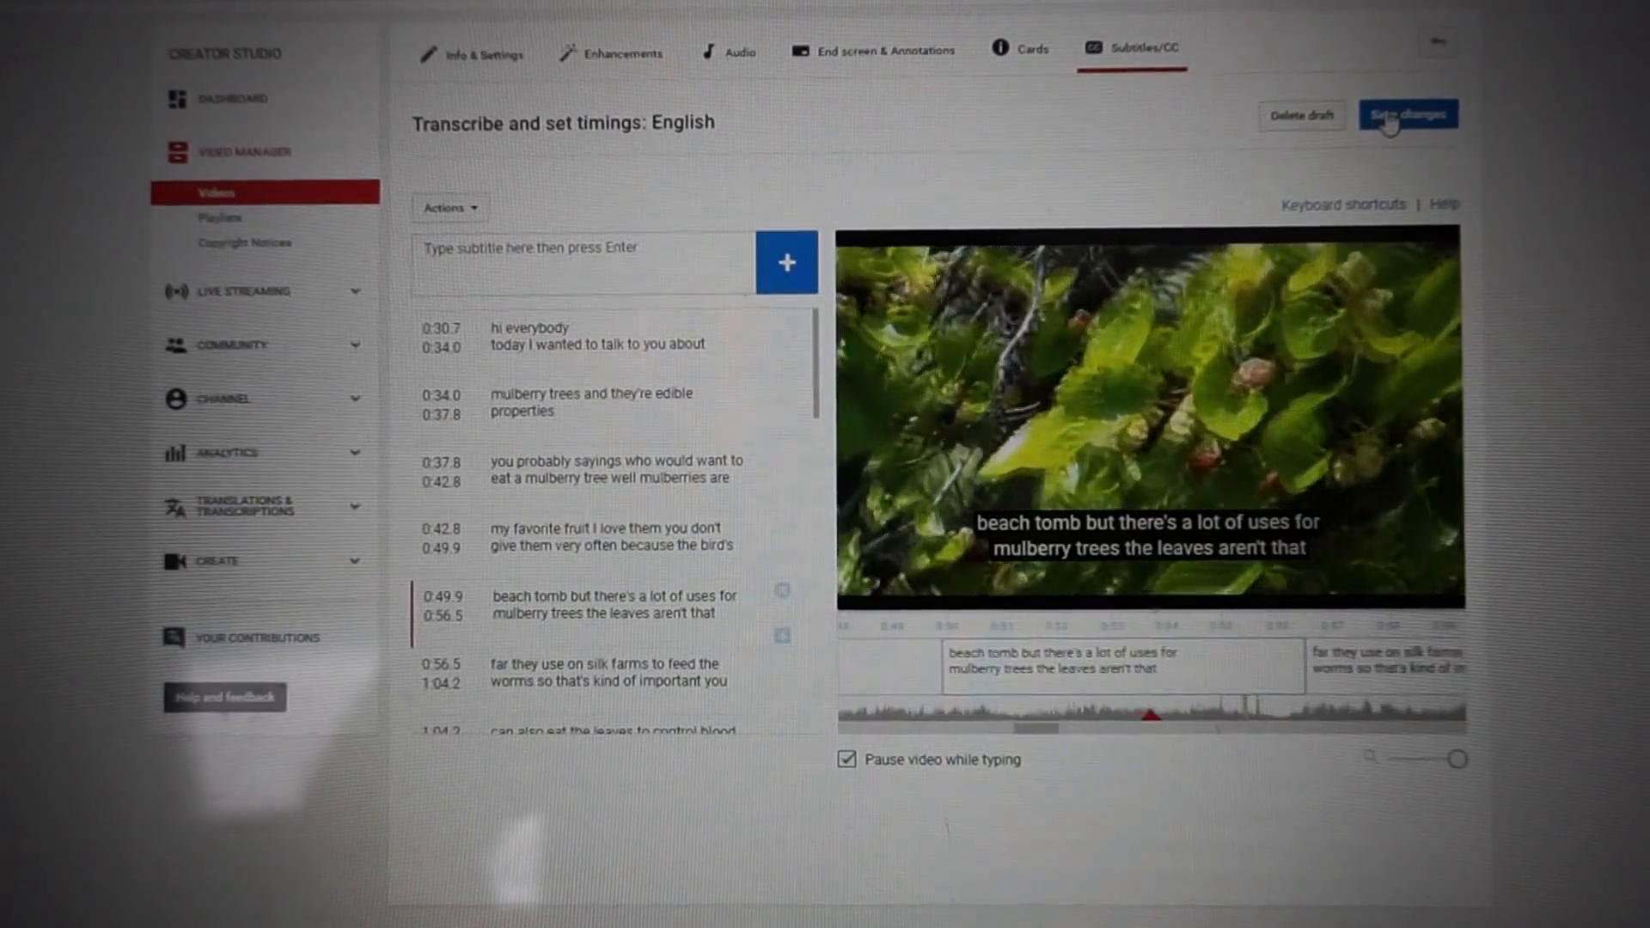
# - Save and publish the English subtitles over the existing track, then return to Videos
pyautogui.click(1407, 113)
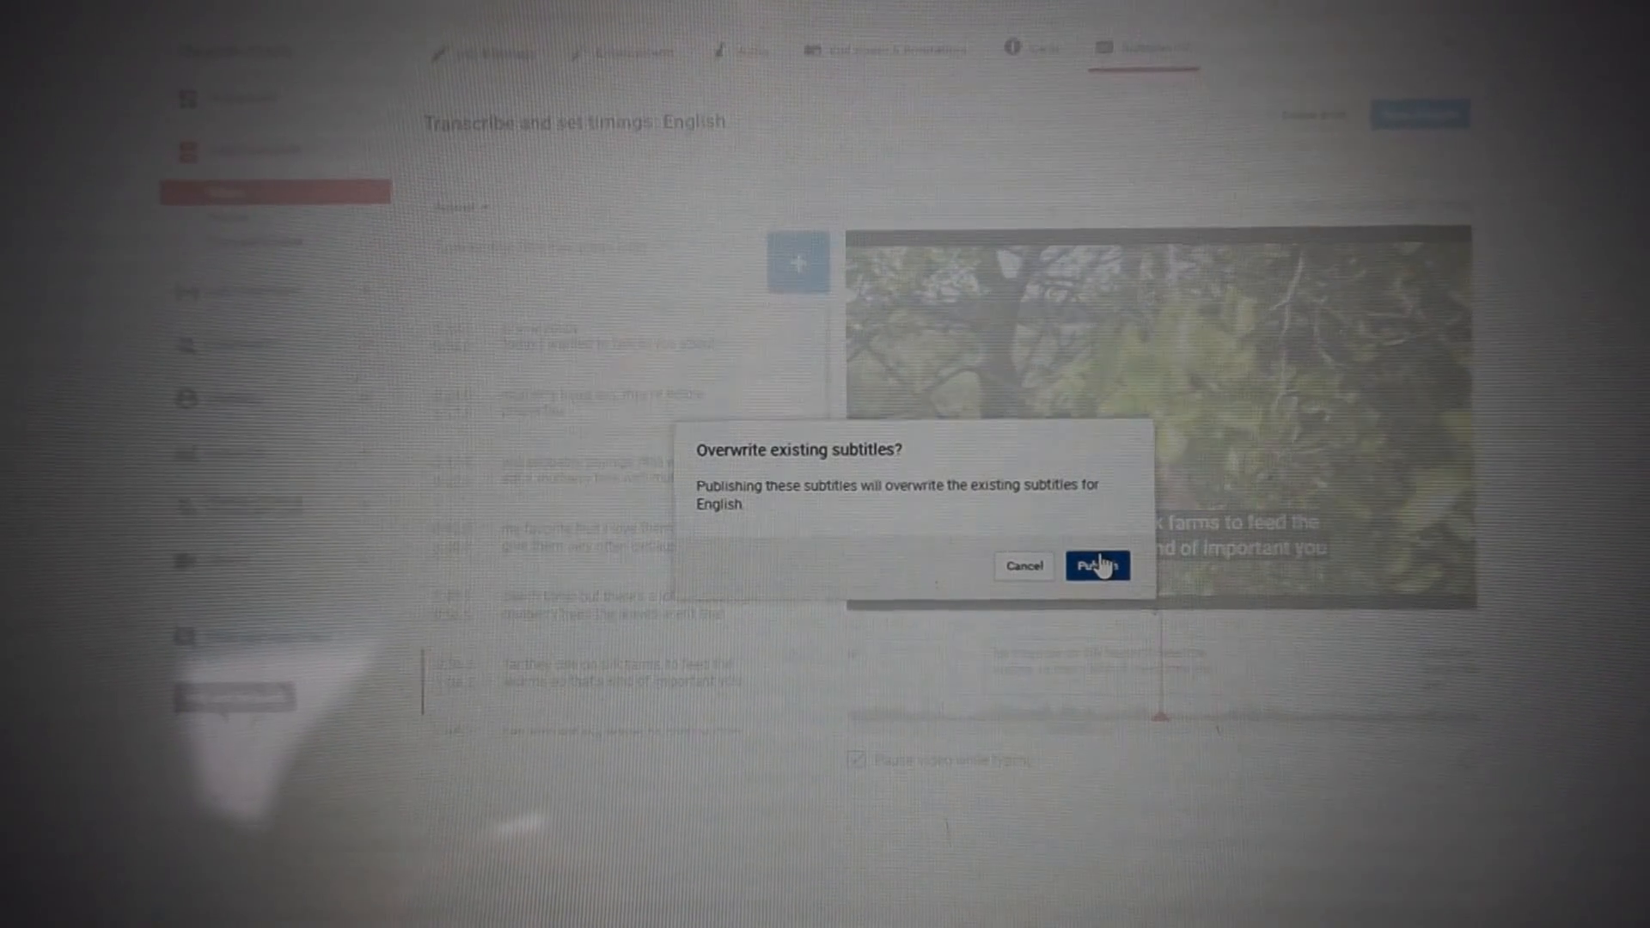
pyautogui.click(1097, 565)
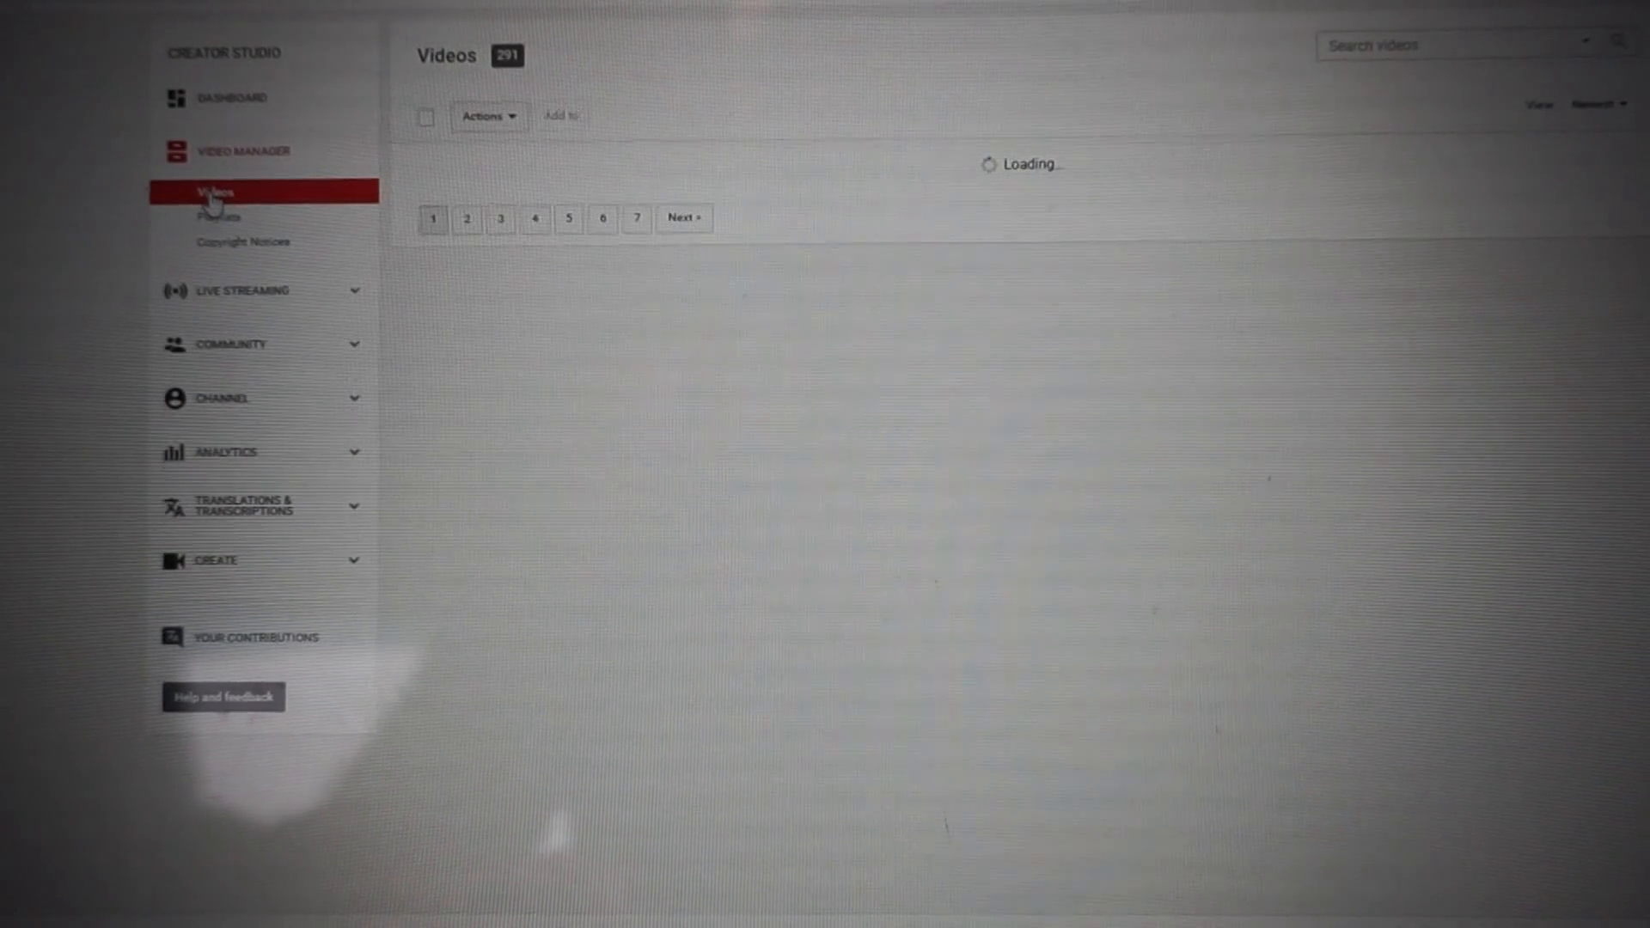
pyautogui.click(215, 192)
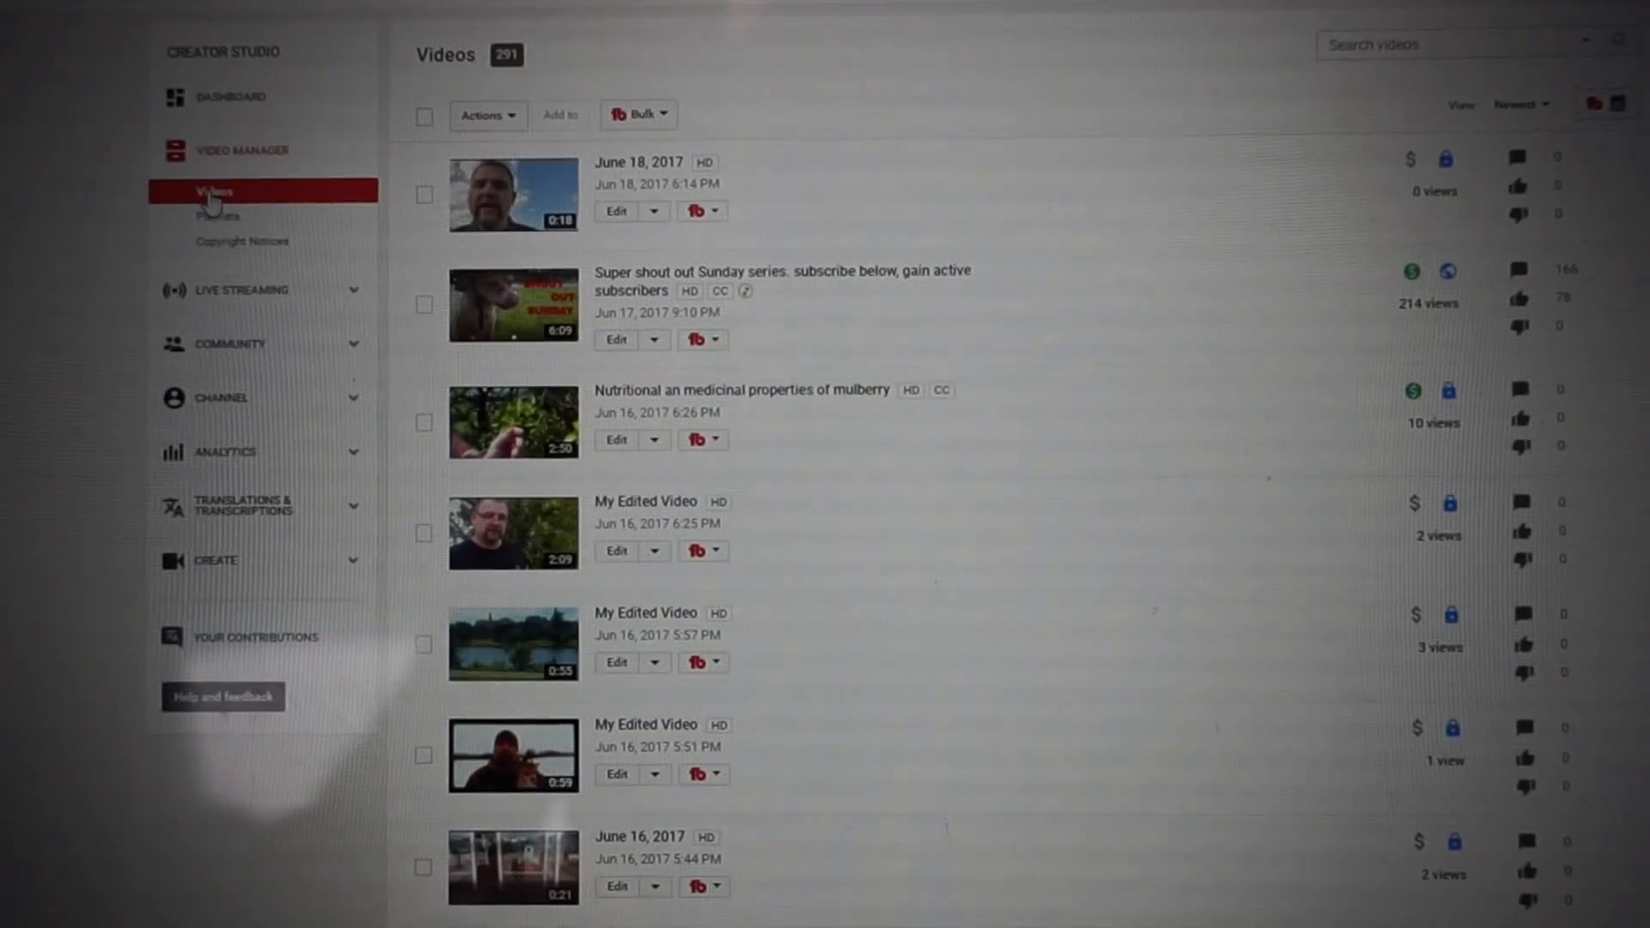